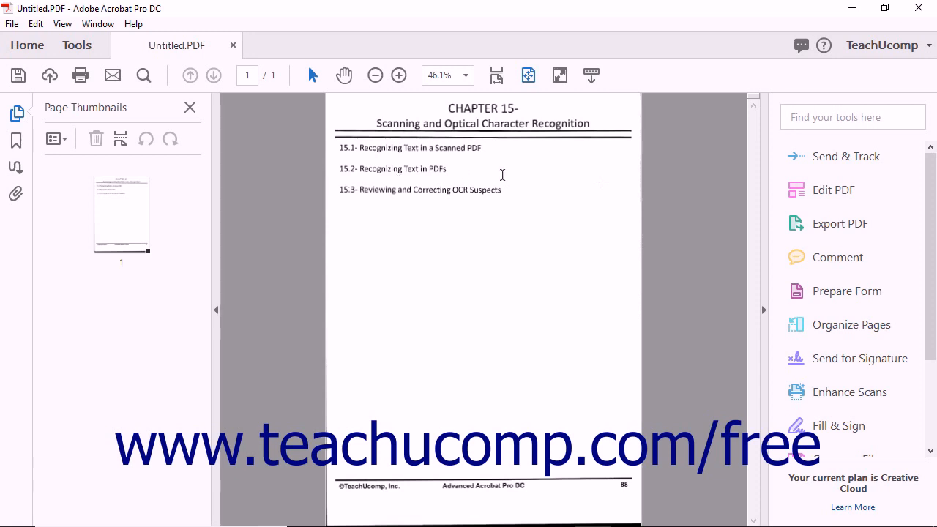
mouse_move(817, 190)
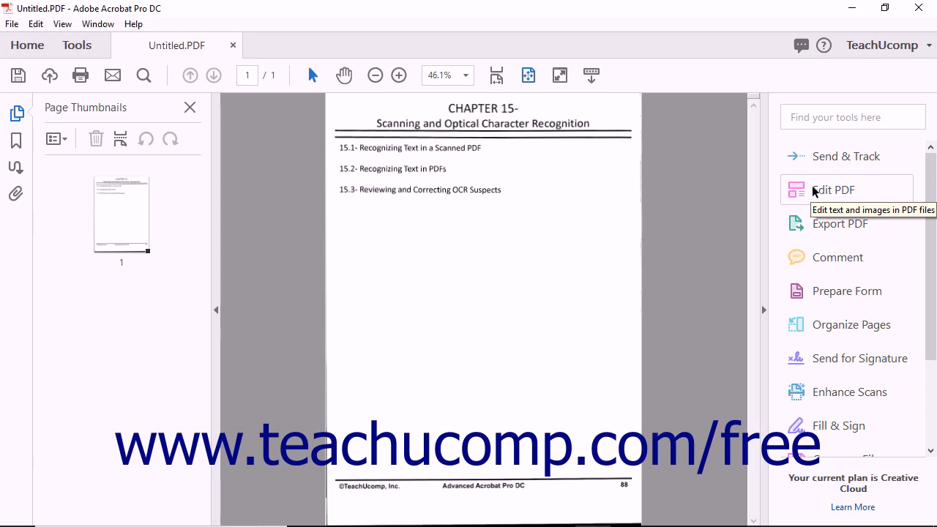
- Enter Edit PDF mode on the scanned page and show the Scanned Documents settings
click(833, 190)
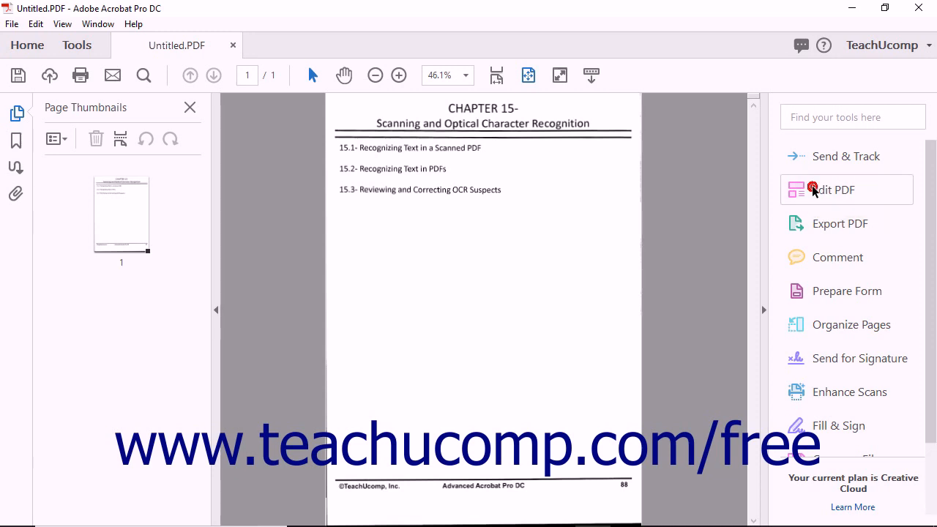
click(833, 190)
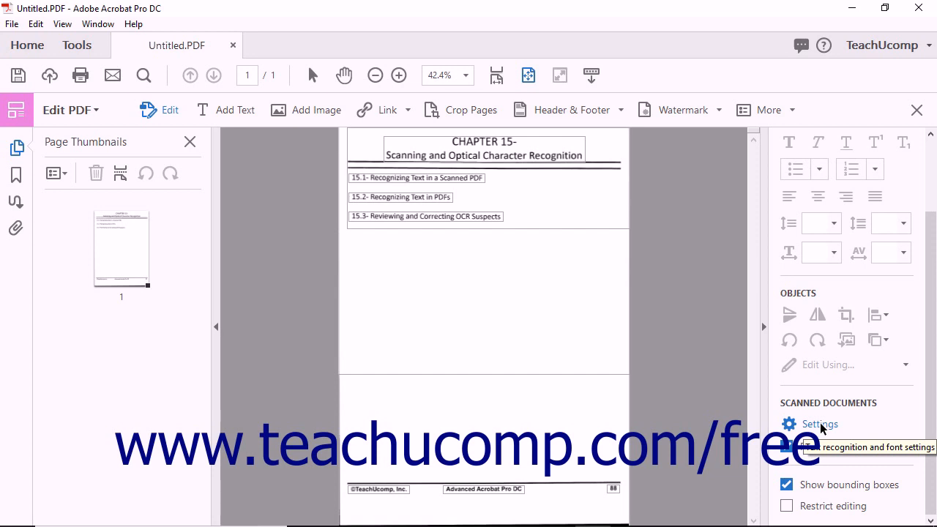
click(820, 424)
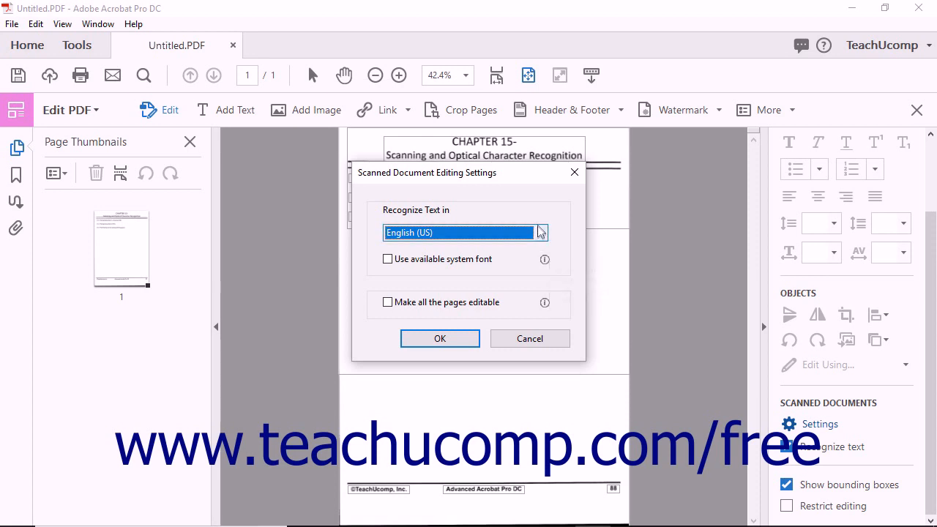
- Keep English (US) as the recognition language and accept the scanned-document settings
click(541, 233)
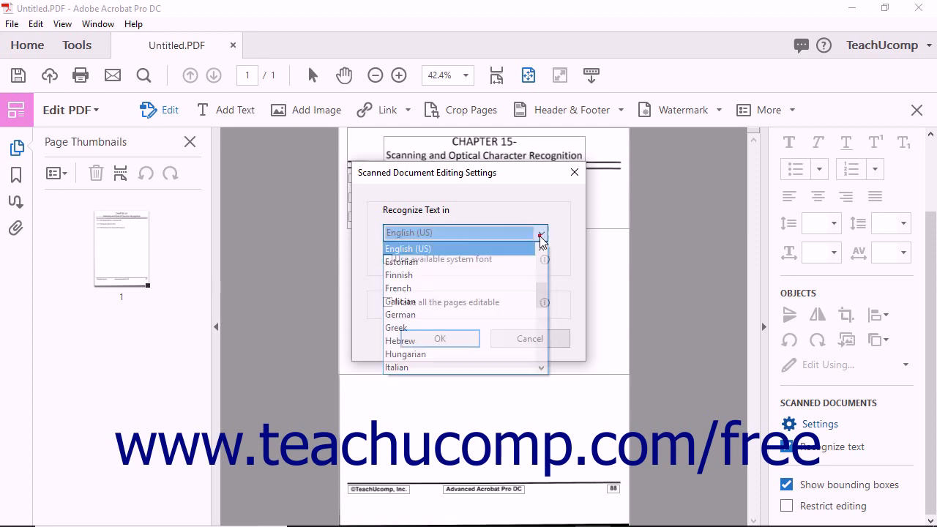
click(408, 248)
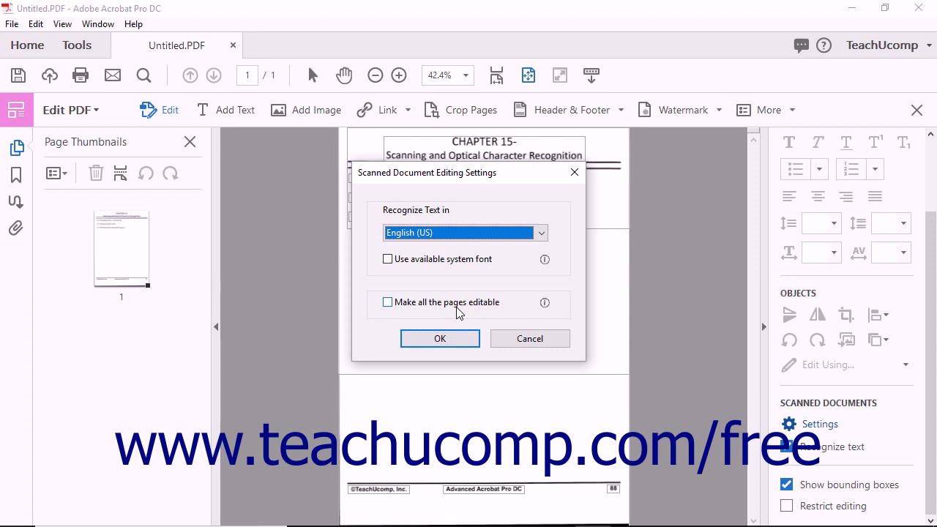
mouse_move(439, 338)
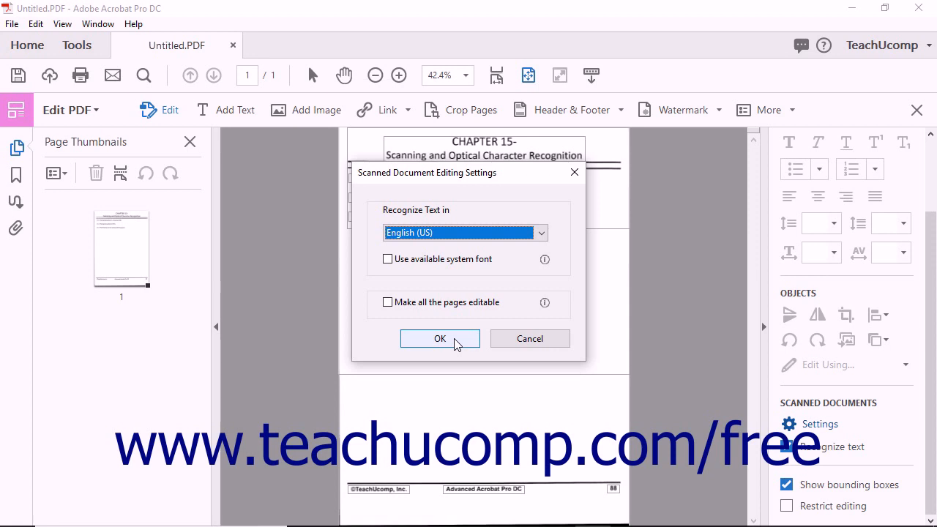
click(440, 339)
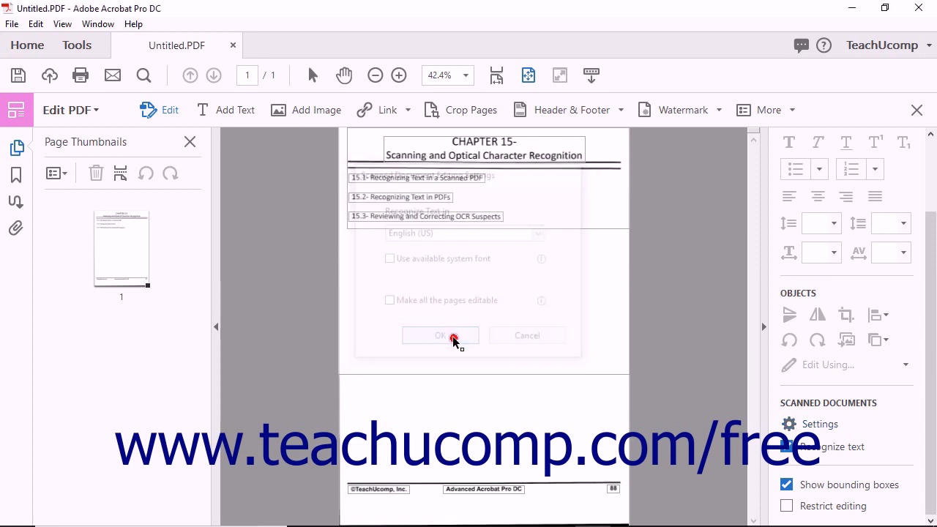
click(440, 335)
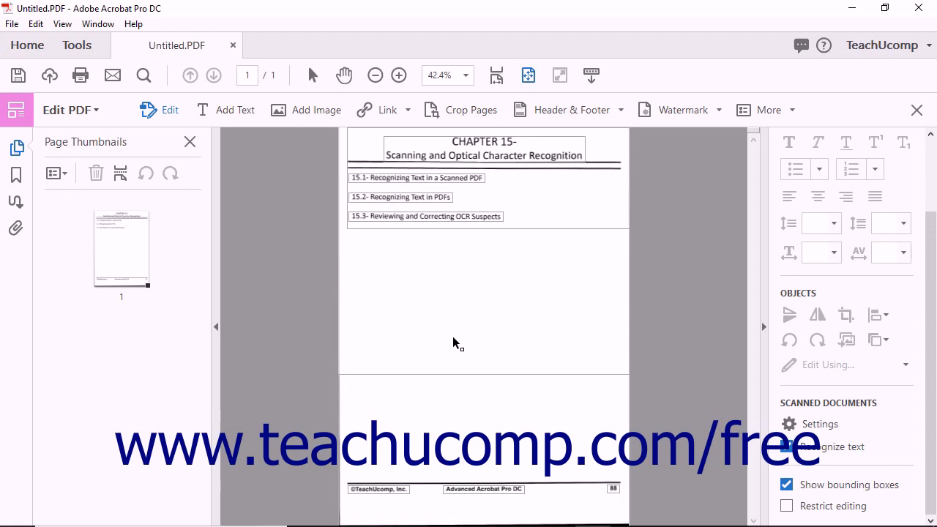
mouse_move(601, 370)
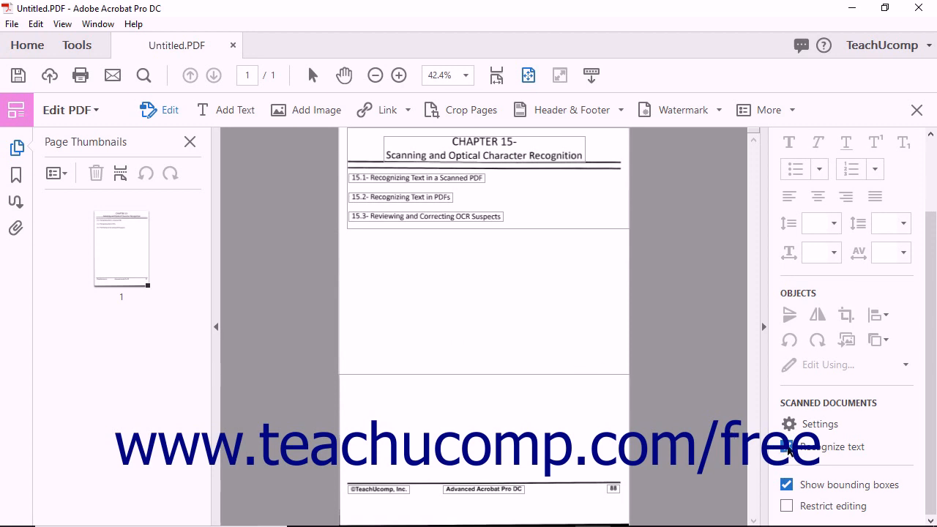
- Uncheck Recognize text and accept the warning discarding recognized text changes
click(831, 446)
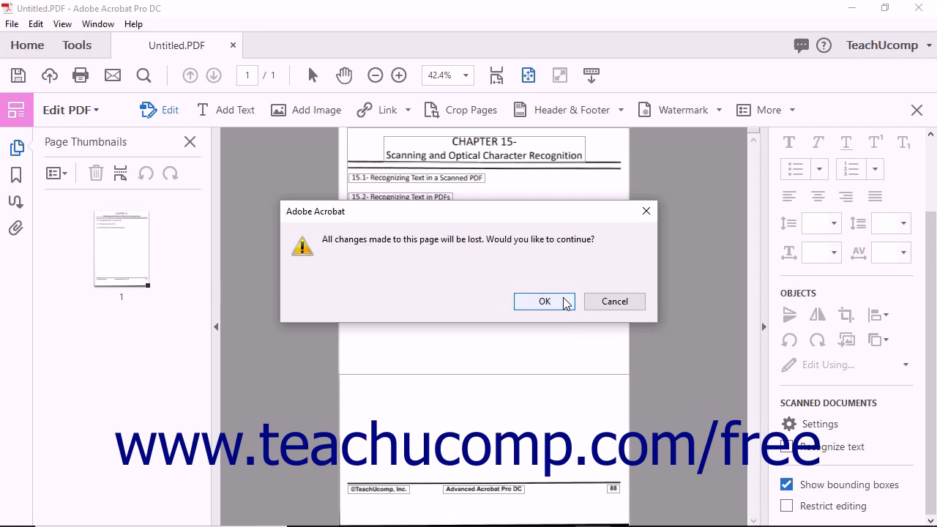
click(544, 301)
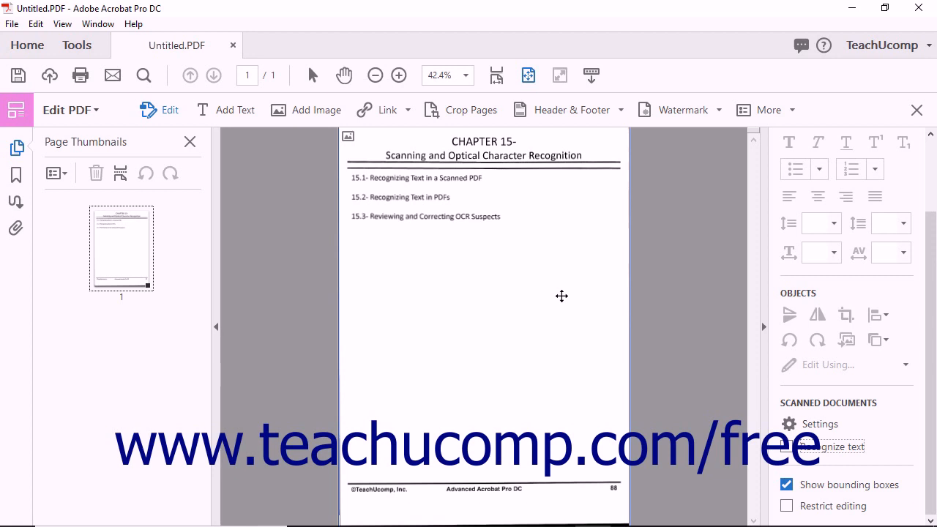
mouse_move(516, 304)
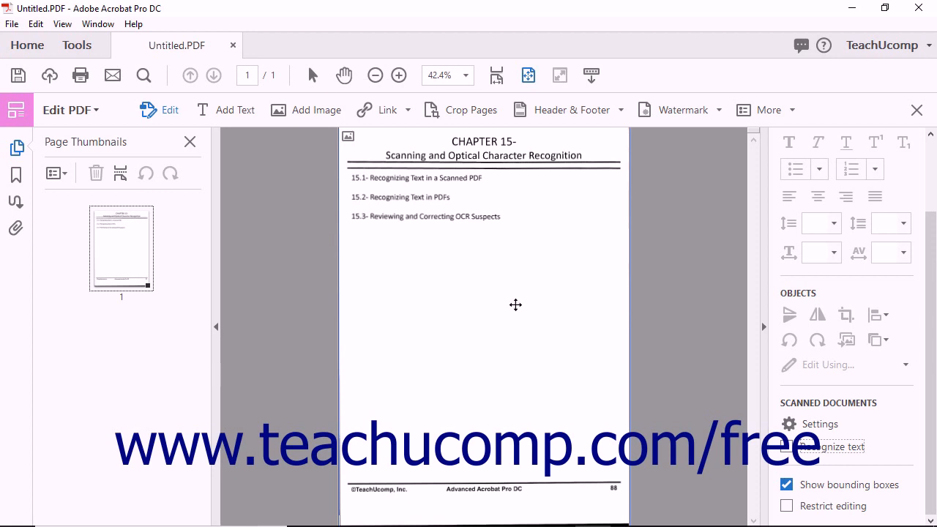